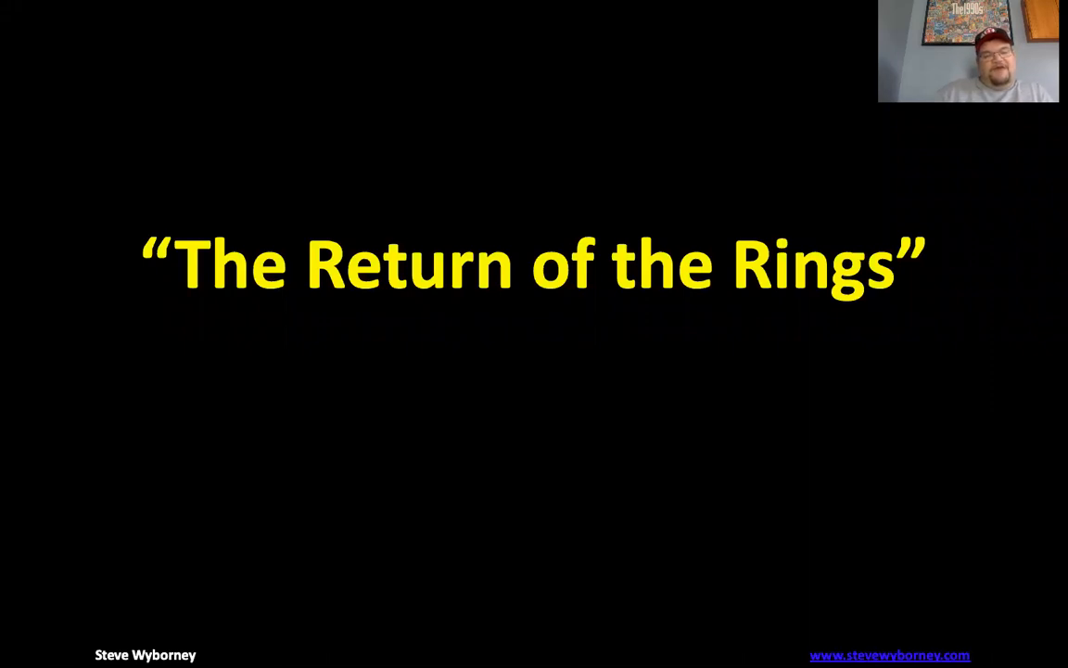
{"action": "mouse_move", "coordinate": [125, 579]}
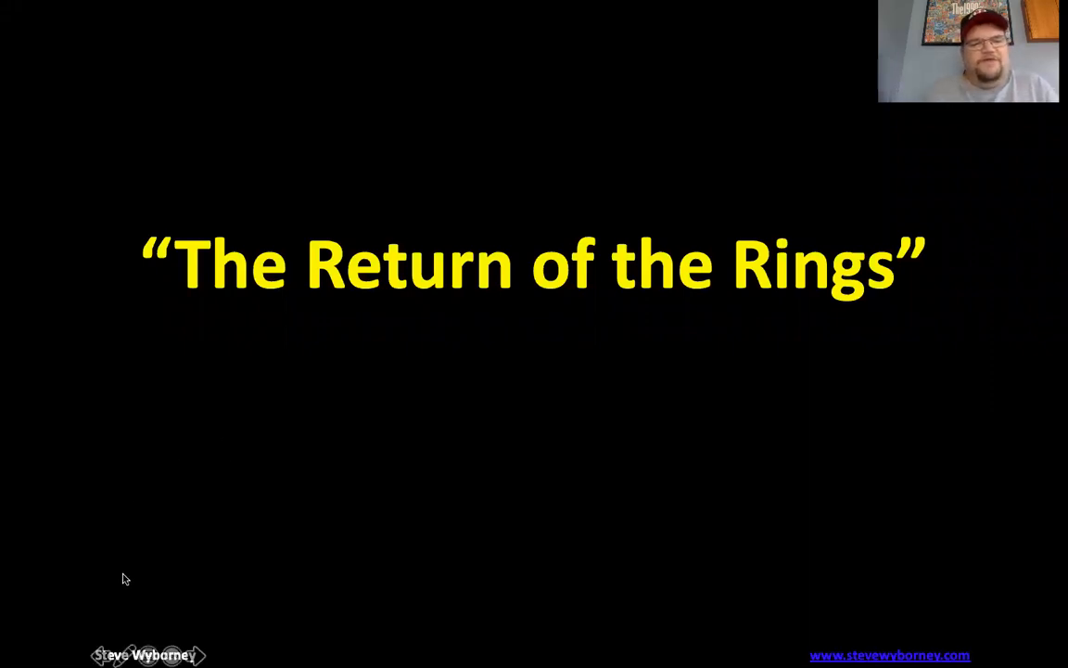
{"action": "mouse_move", "coordinate": [414, 390]}
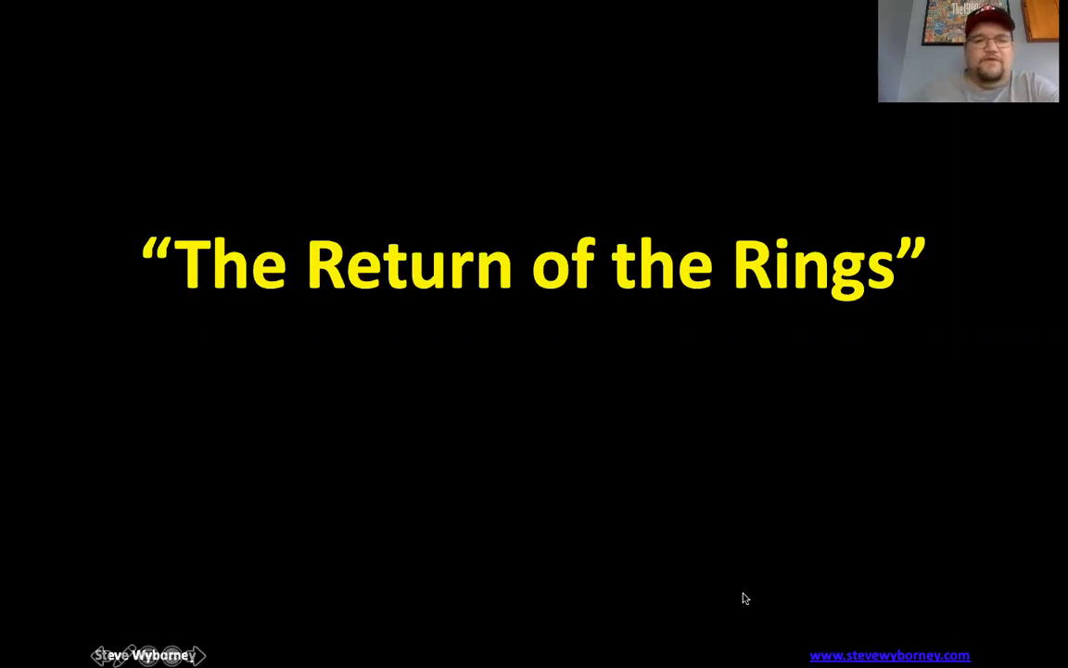
{"action": "mouse_move", "coordinate": [592, 433]}
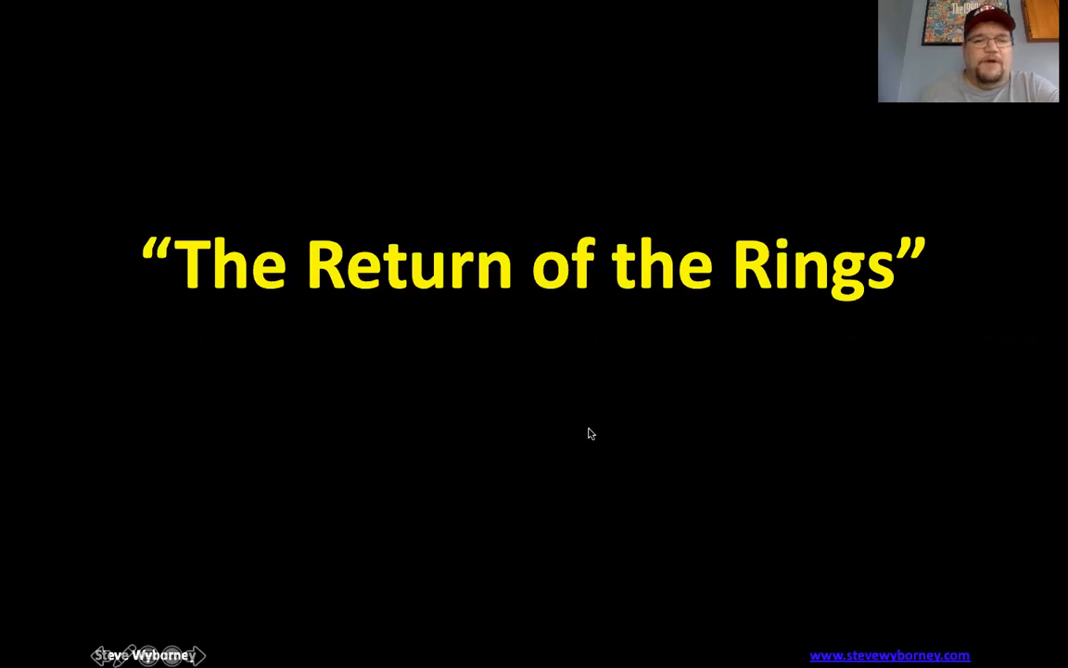
{"action": "mouse_move", "coordinate": [576, 312]}
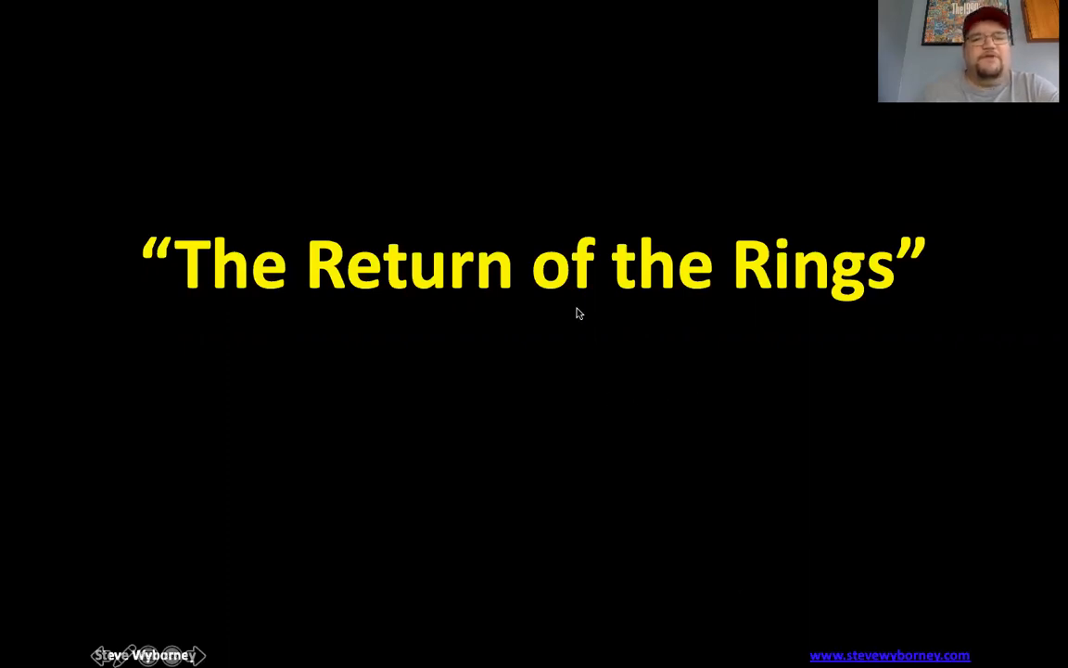